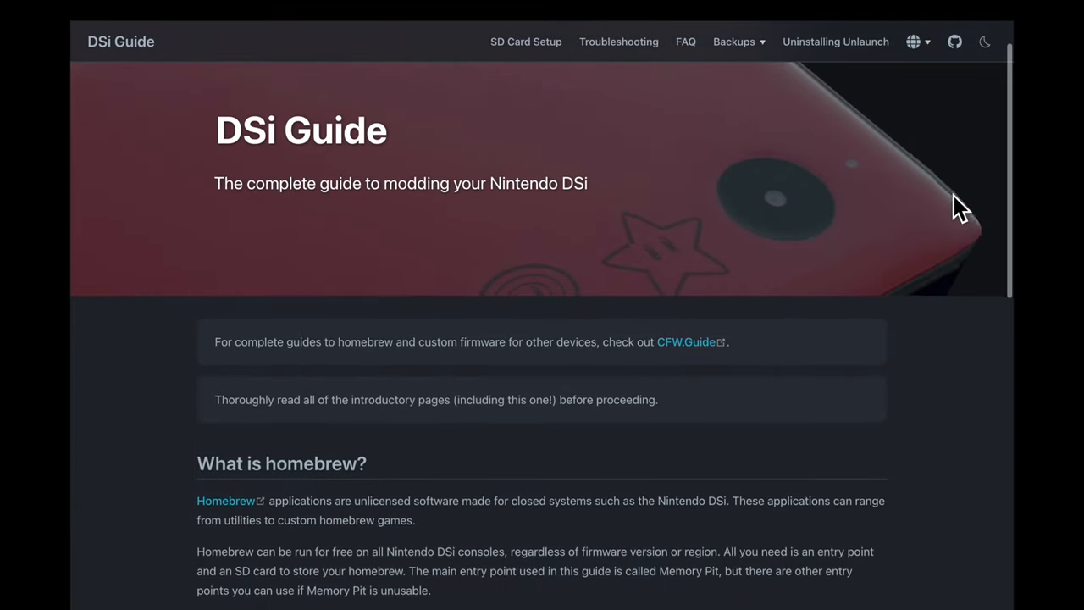
pyautogui.scroll(-3)
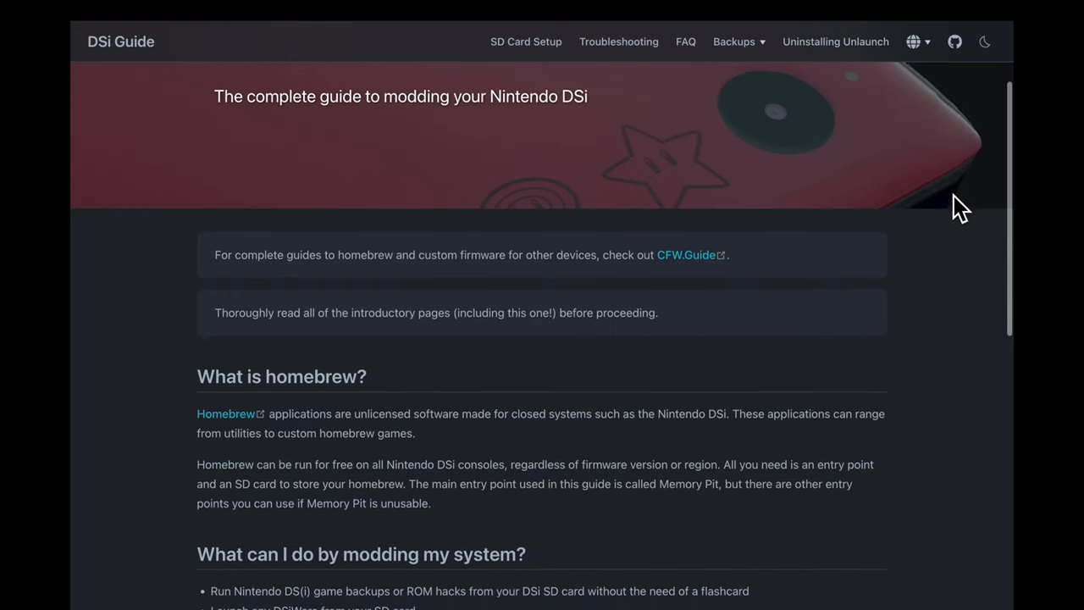
pyautogui.scroll(-3)
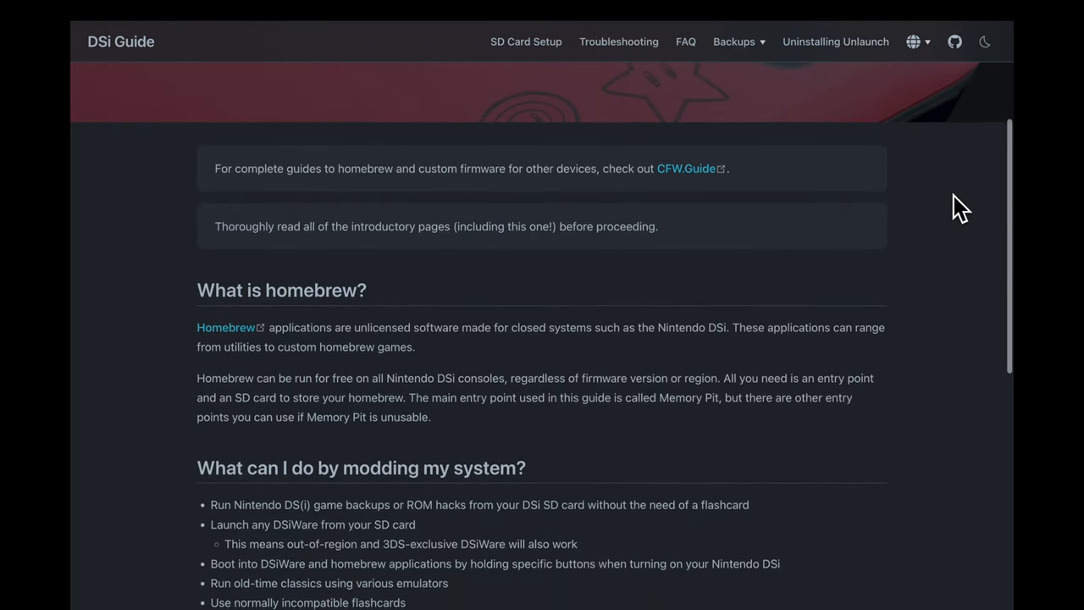